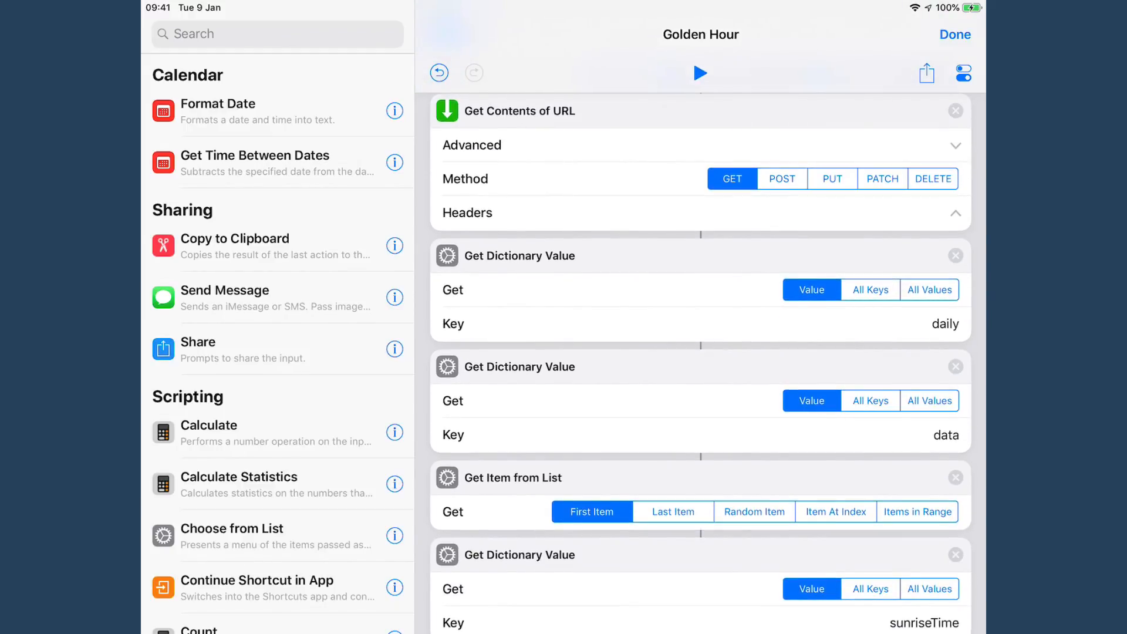
# Step: Run the Golden Hour shortcut to compute the sunrise and sunset golden hour times
pyautogui.scroll(-3)
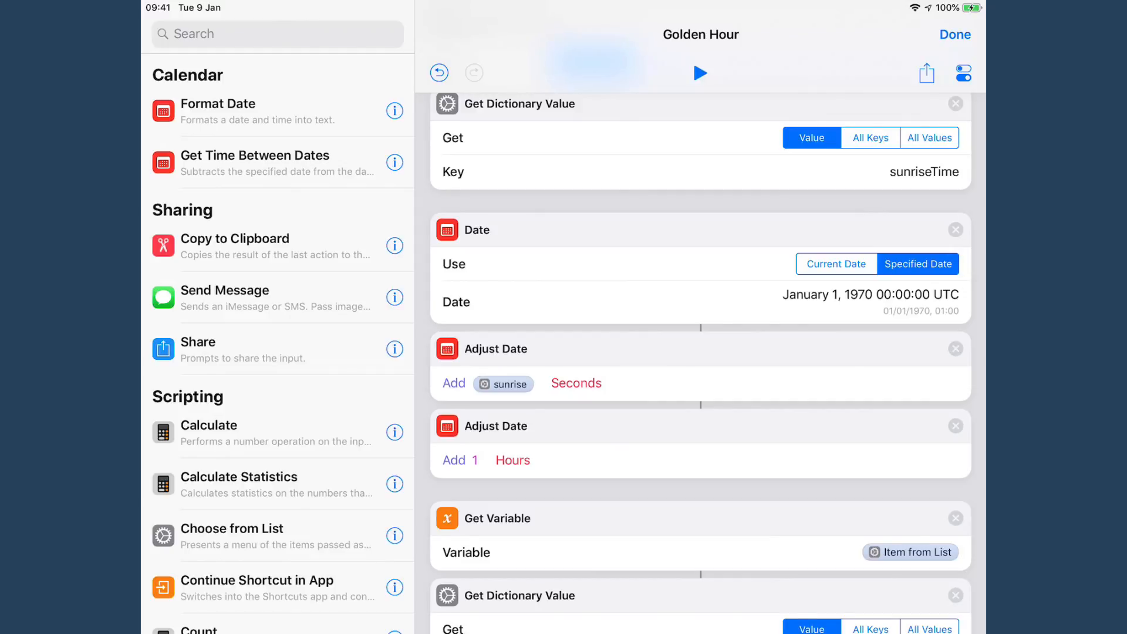
pyautogui.scroll(-3)
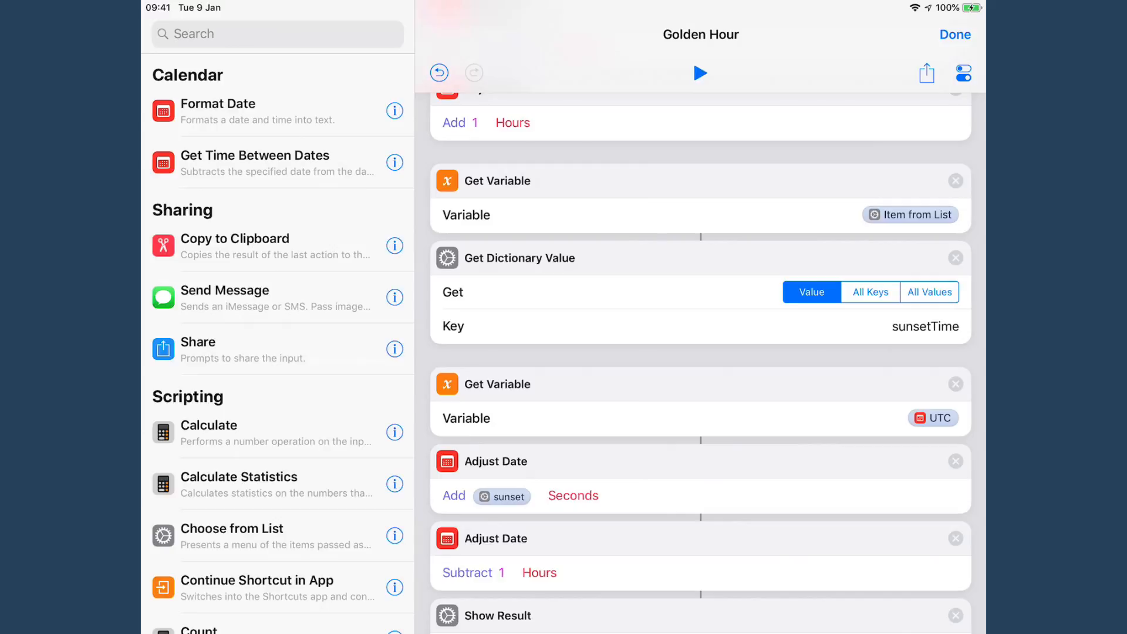
pyautogui.scroll(-3)
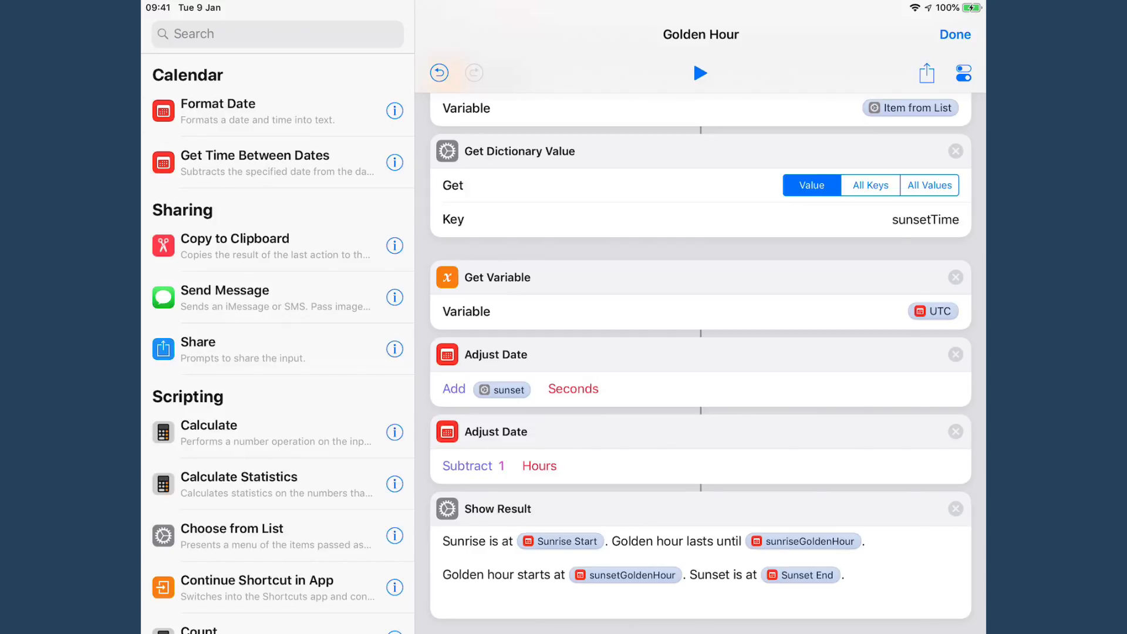
pyautogui.click(699, 72)
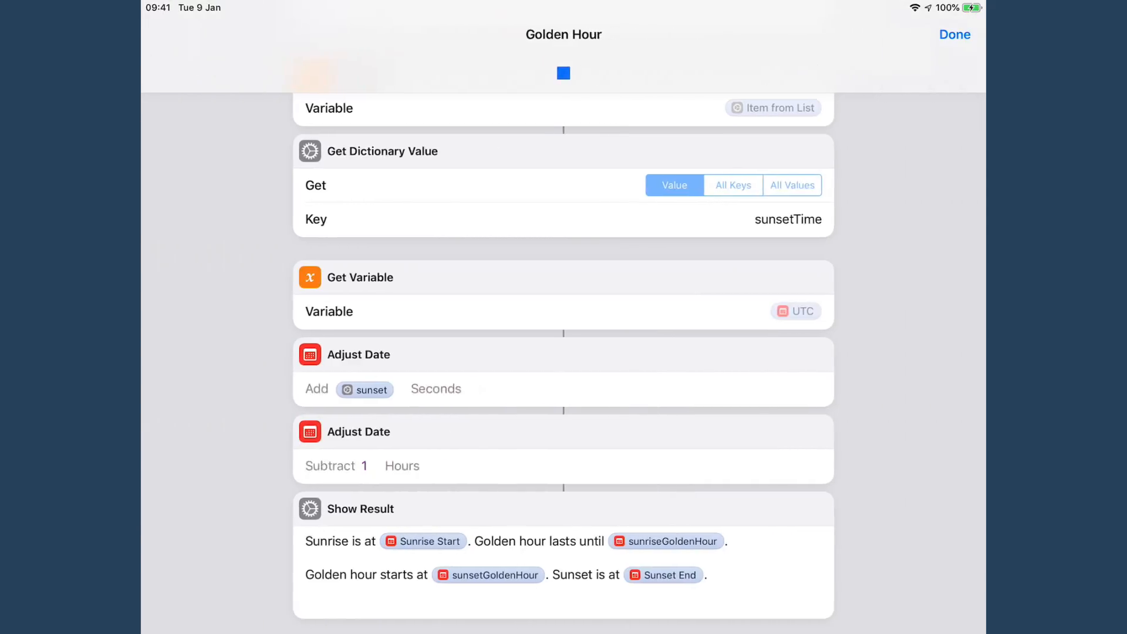